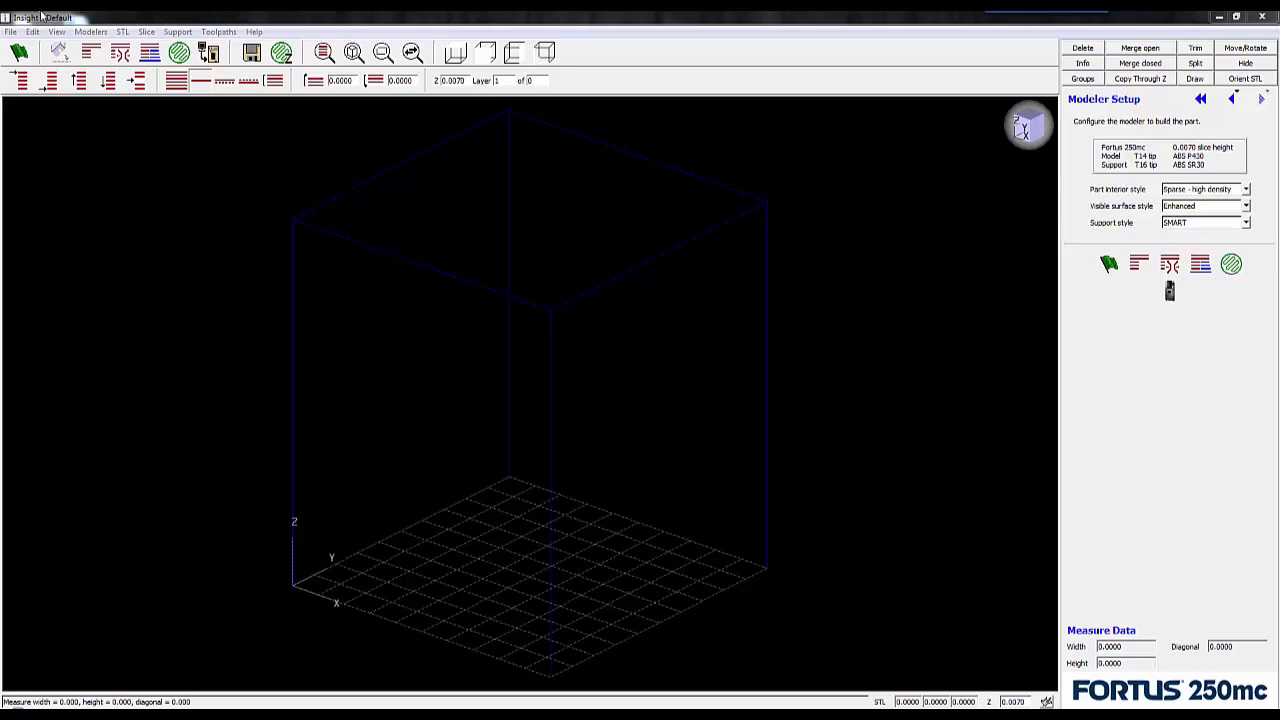
{"action": "mouse_move", "coordinate": [38, 16]}
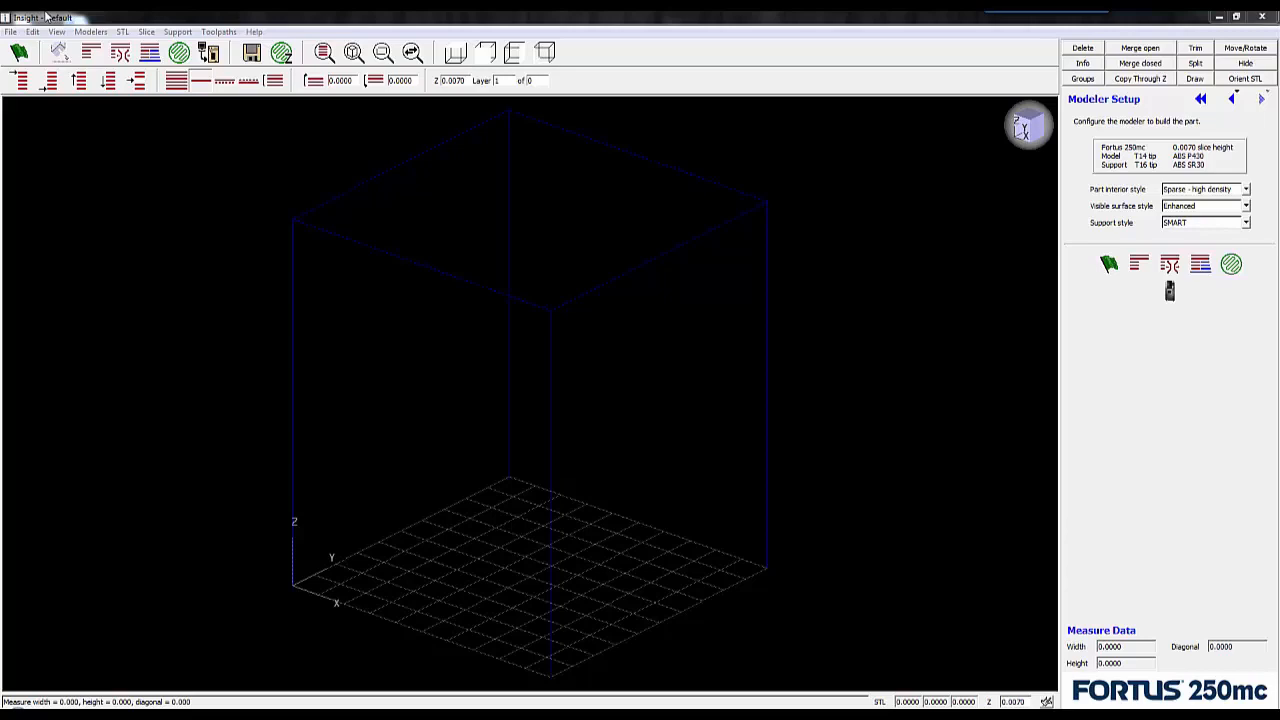
Bring up the File menu to begin opening a part.
{"action": "left_click", "coordinate": [10, 32]}
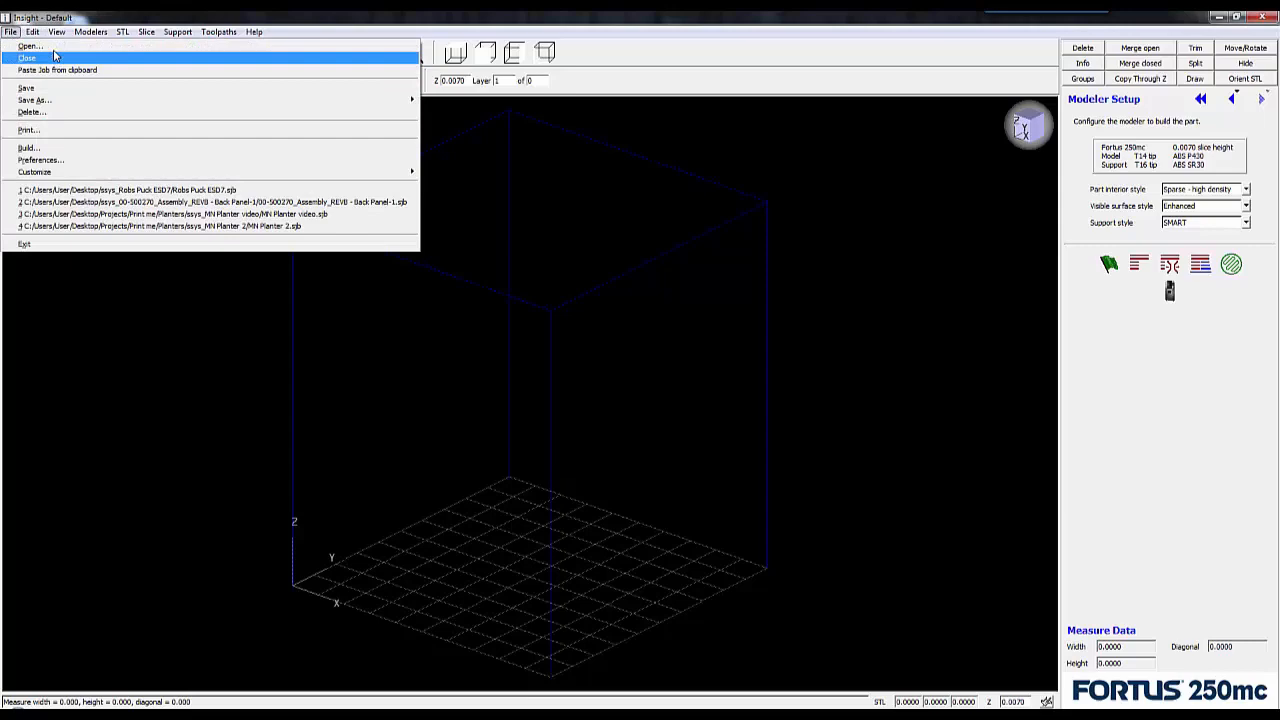
Load MN Planter.STL from the Planters folder into the Fortus 250mc envelope.
{"action": "left_click", "coordinate": [30, 46]}
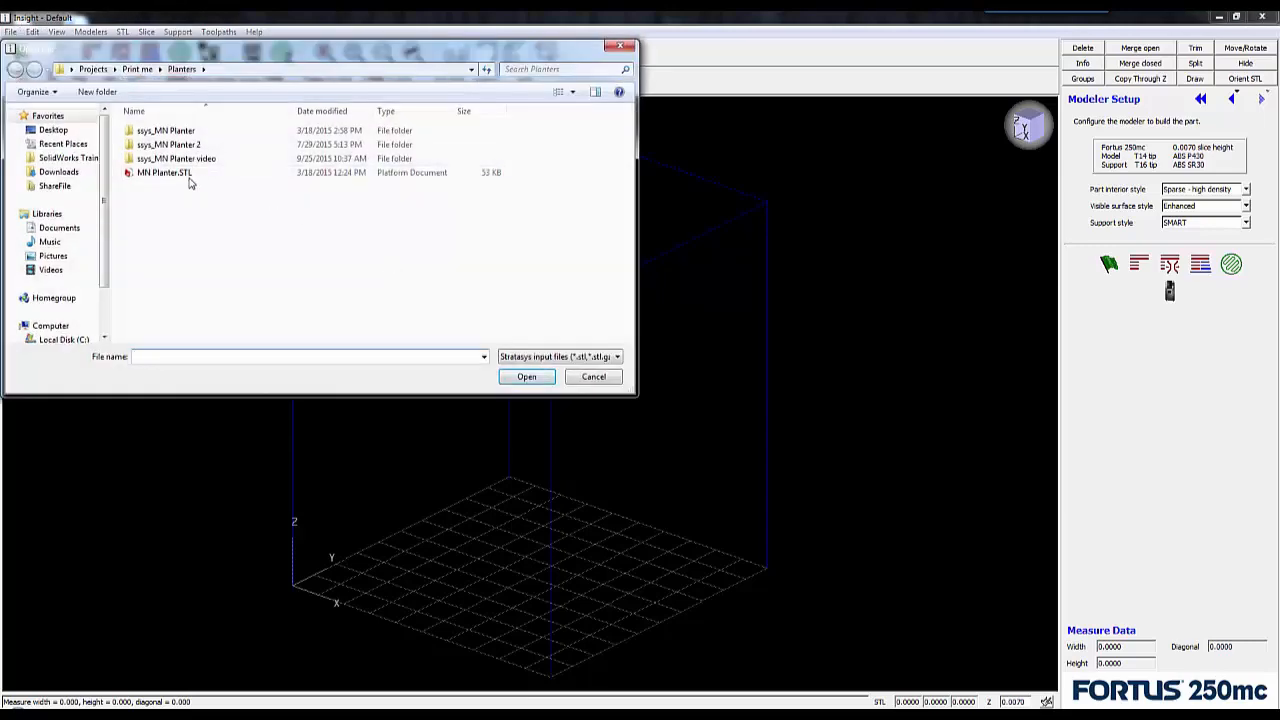
{"action": "left_click", "coordinate": [526, 376]}
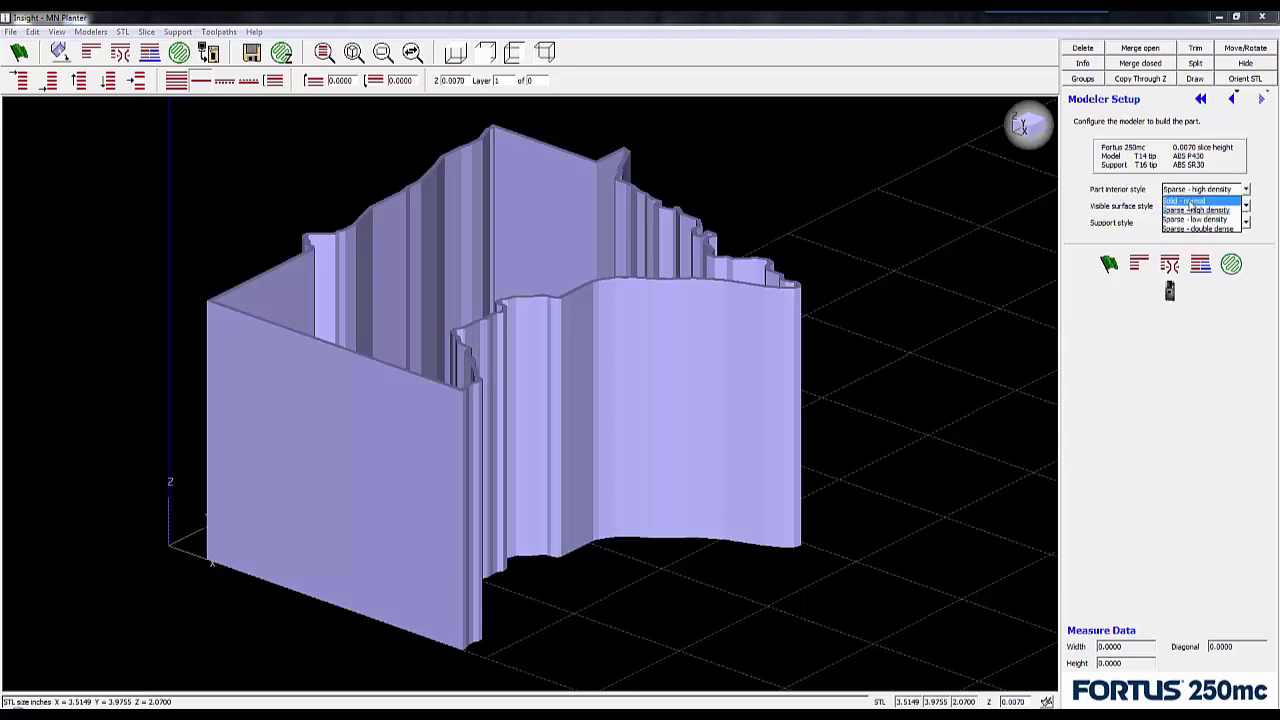
Set part interior style to Solid - normal, slice the planter, and reach the toolpath parameters.
{"action": "left_click", "coordinate": [1190, 200]}
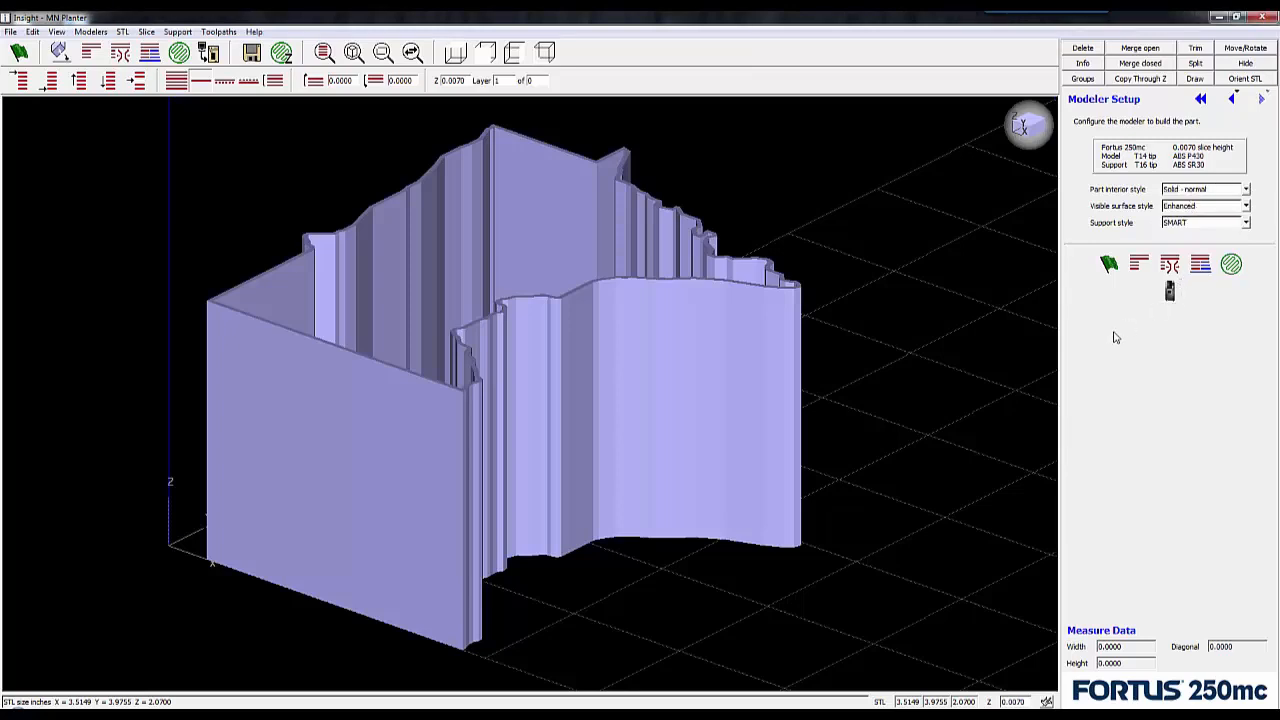
{"action": "mouse_move", "coordinate": [1116, 376]}
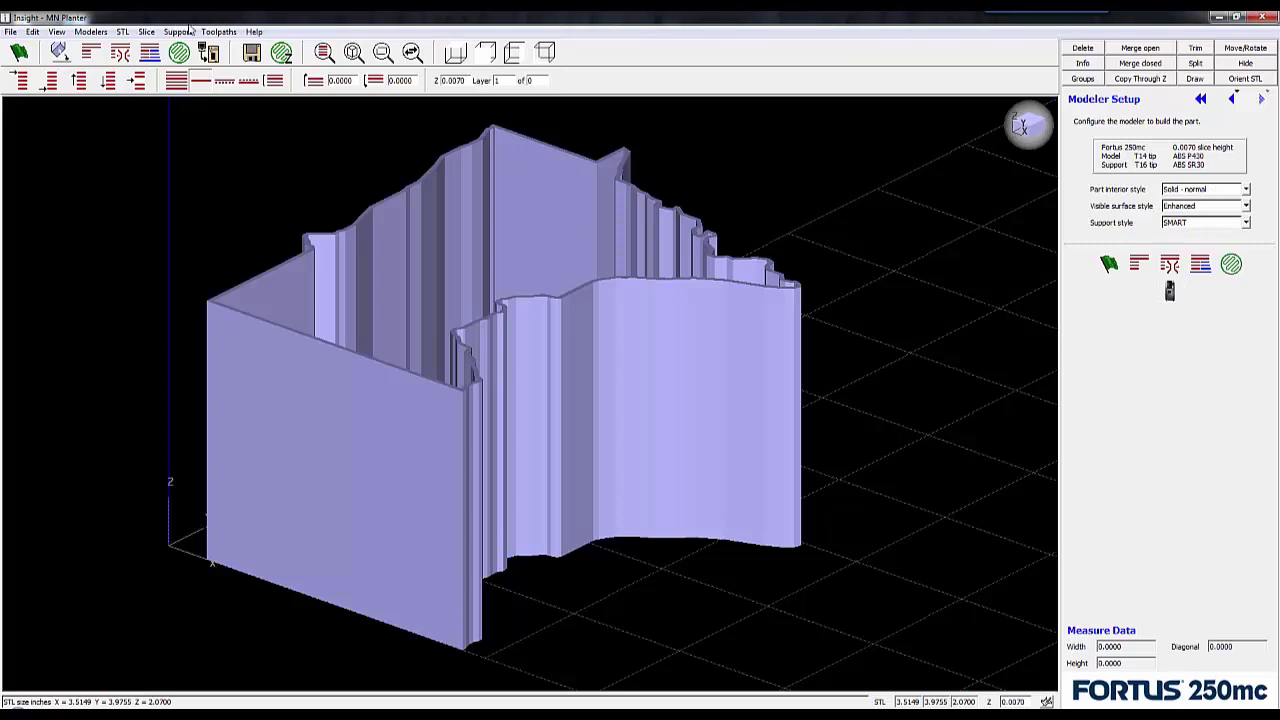
{"action": "left_click", "coordinate": [220, 32]}
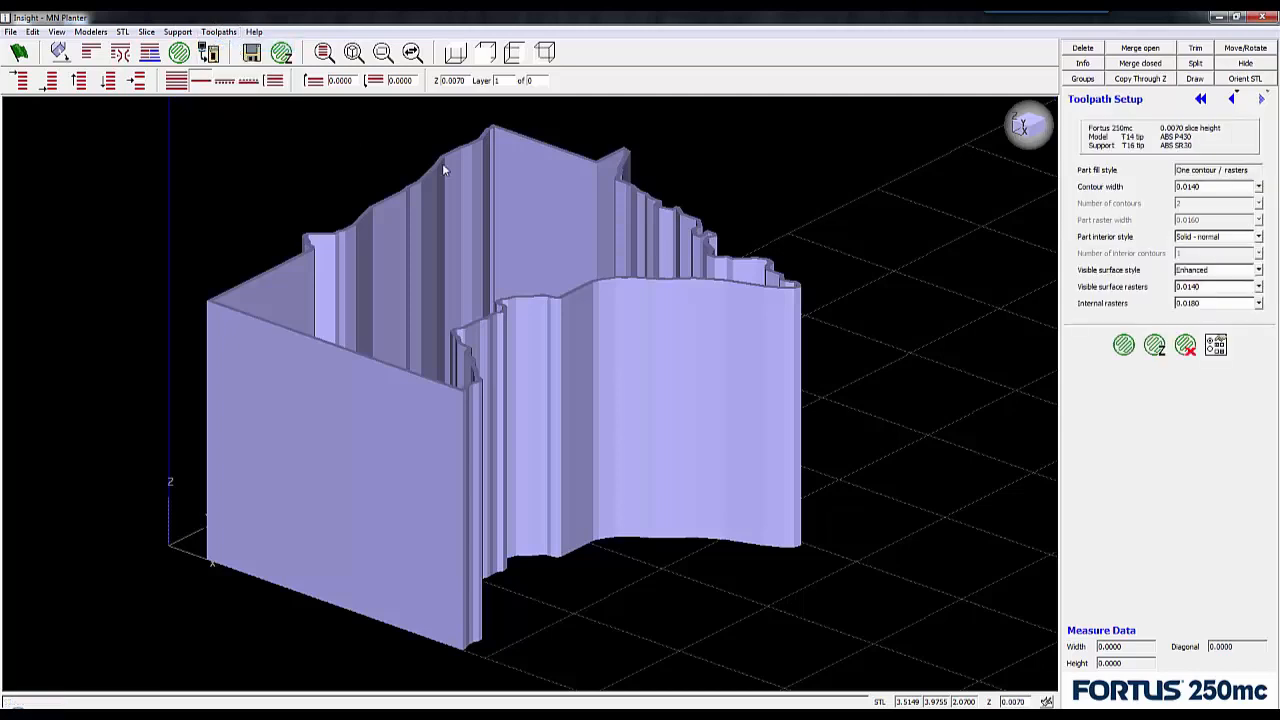
{"action": "mouse_move", "coordinate": [1196, 376]}
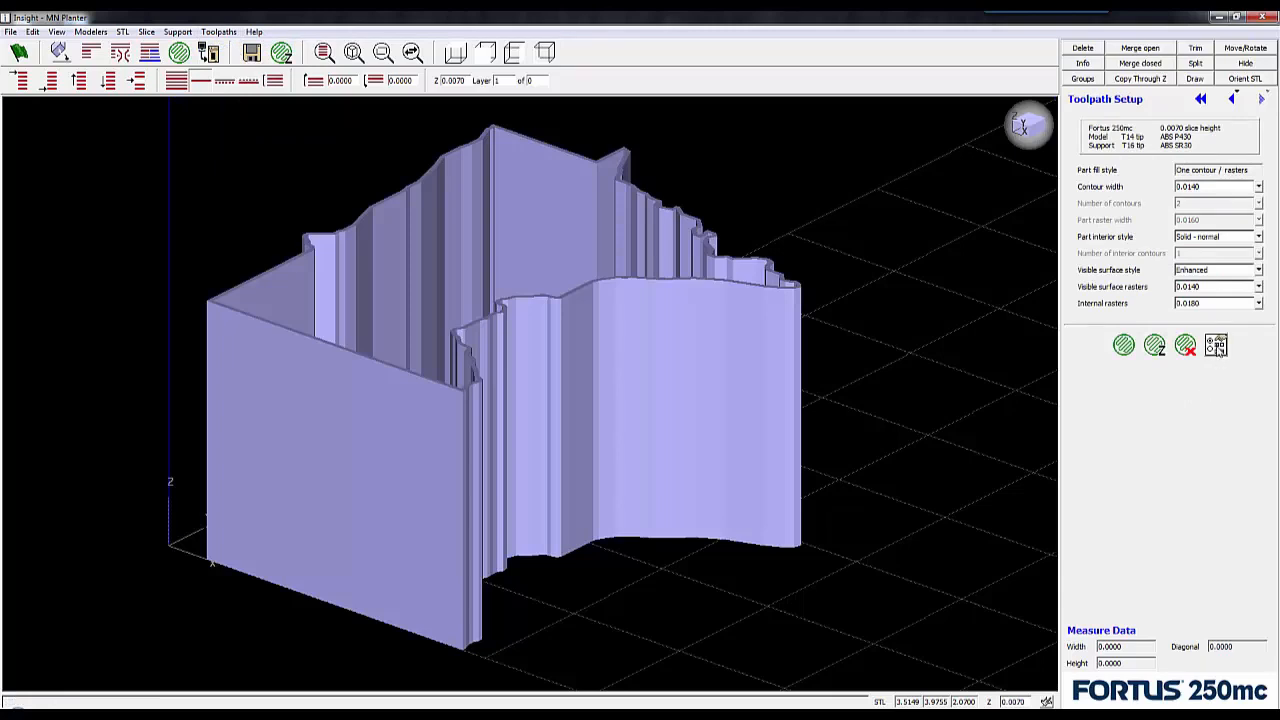
{"action": "left_click", "coordinate": [1216, 344]}
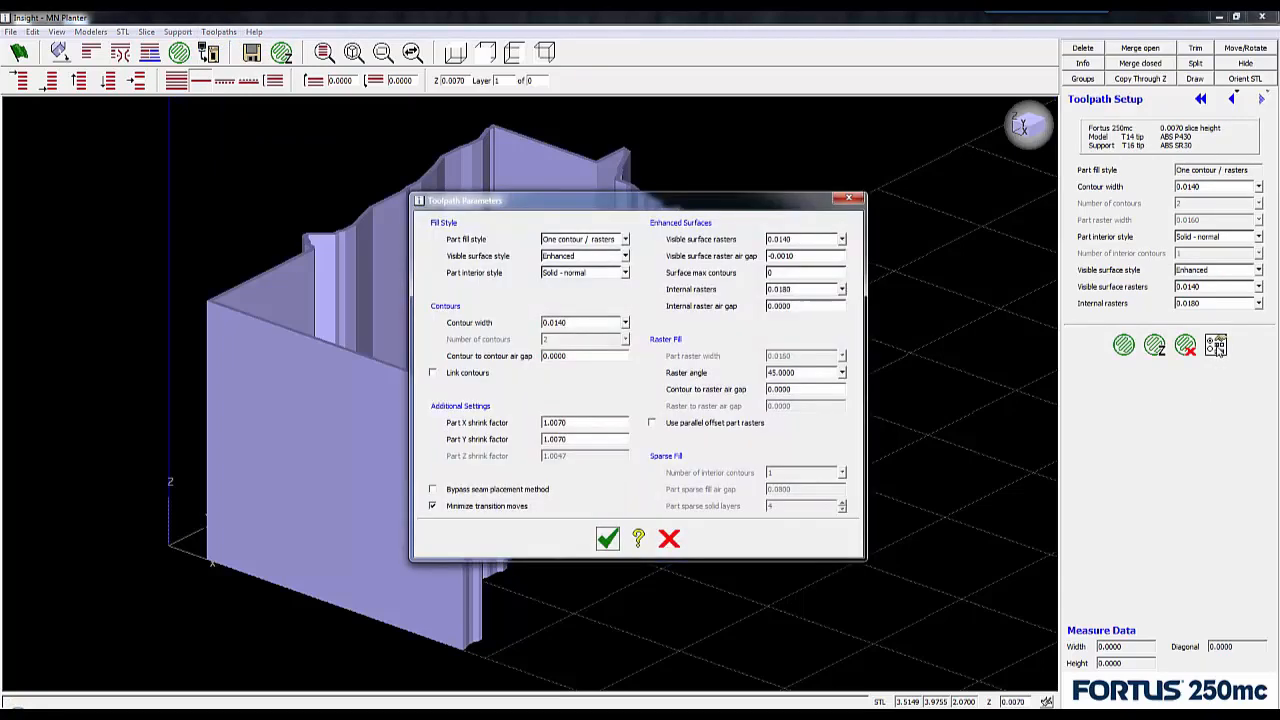
Enable Link contours while keeping Part fill style on One contour / rasters.
{"action": "left_click_drag", "start_coordinate": [640, 200], "coordinate": [640, 196]}
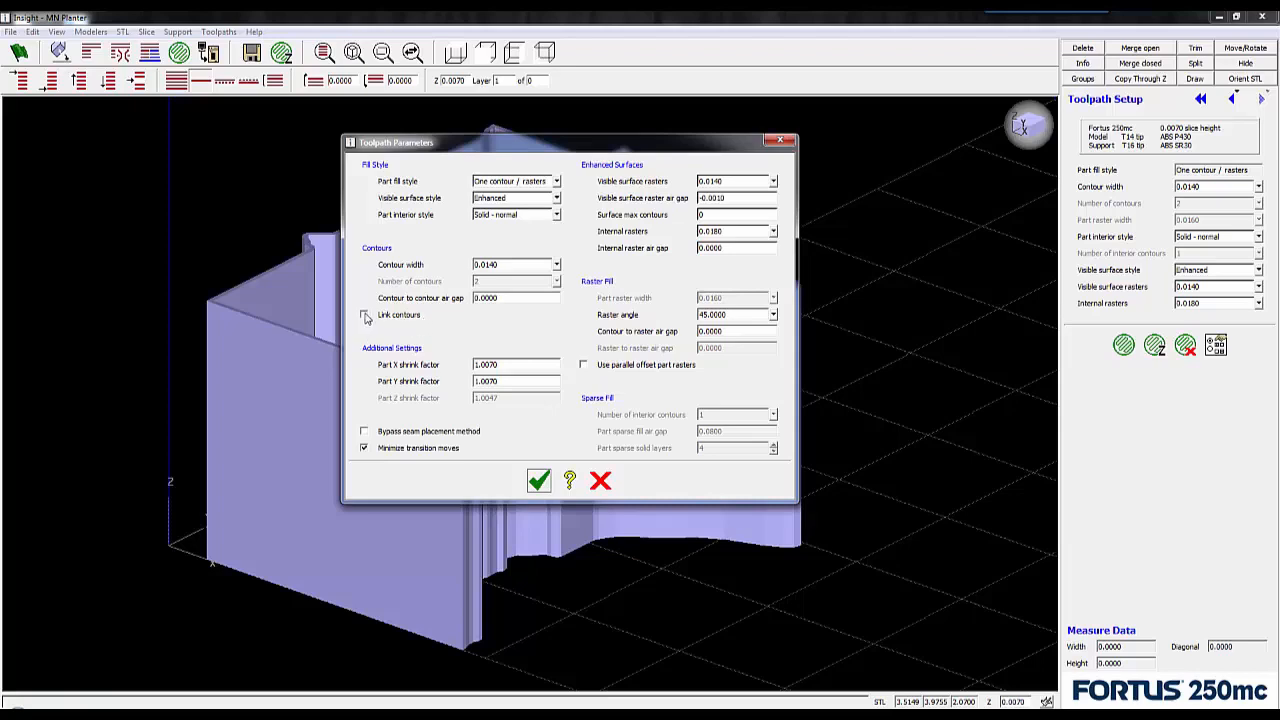
{"action": "left_click", "coordinate": [364, 314]}
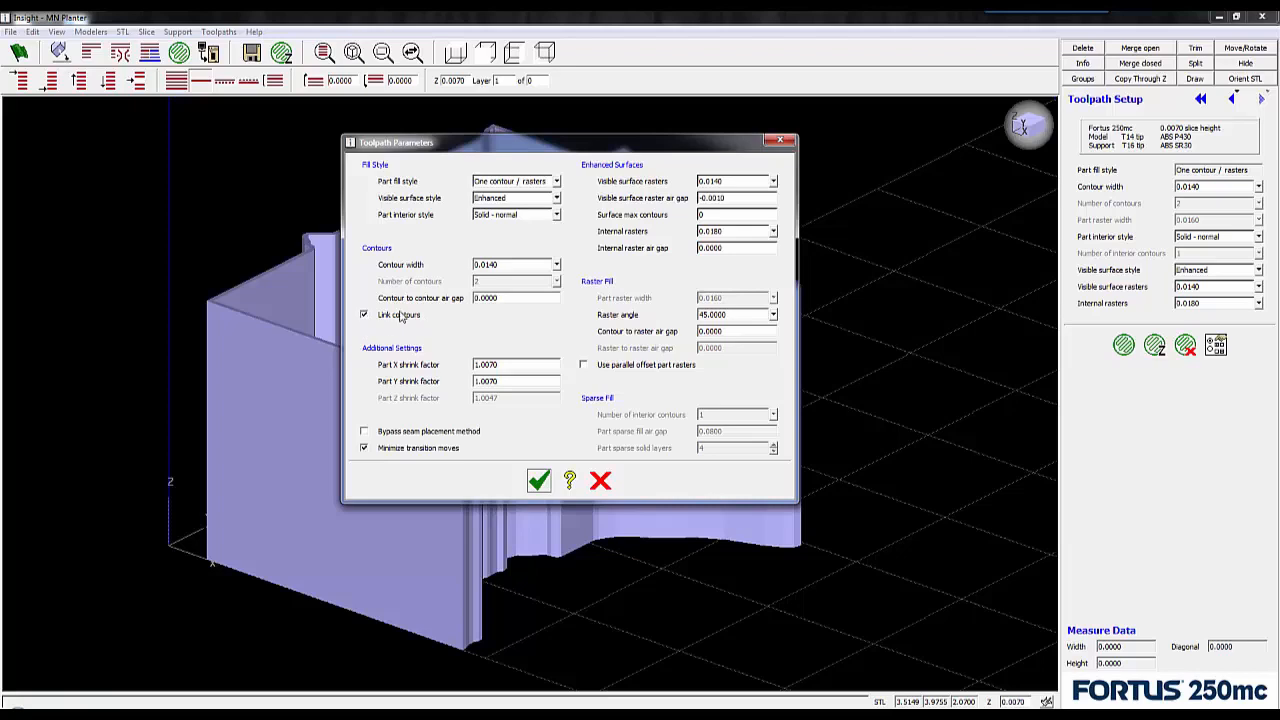
{"action": "left_click", "coordinate": [556, 180]}
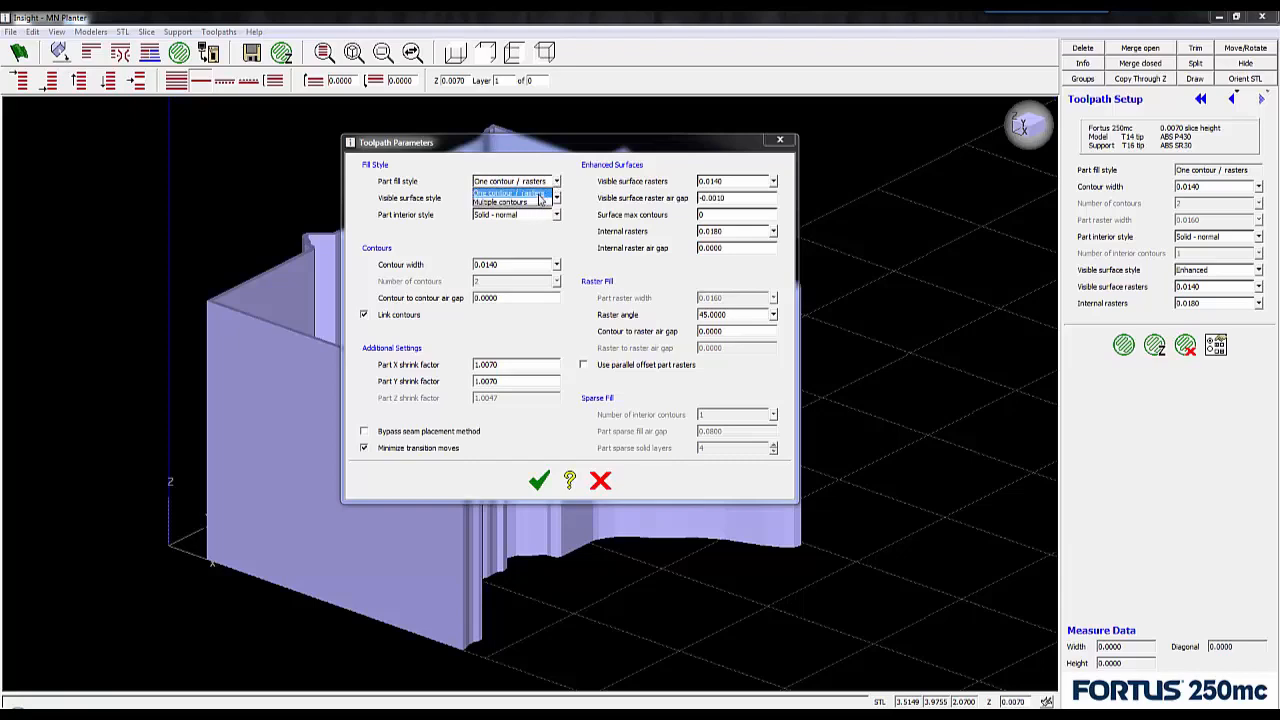
{"action": "left_click", "coordinate": [490, 198]}
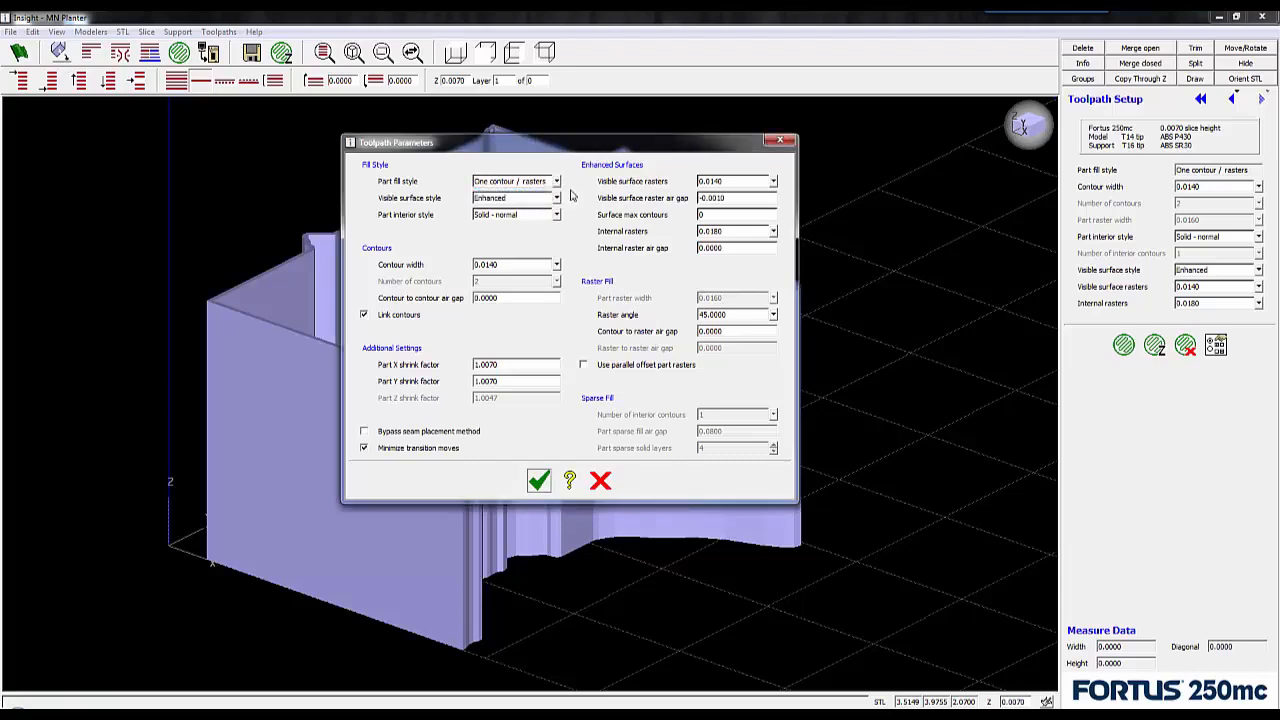
{"action": "mouse_move", "coordinate": [620, 312]}
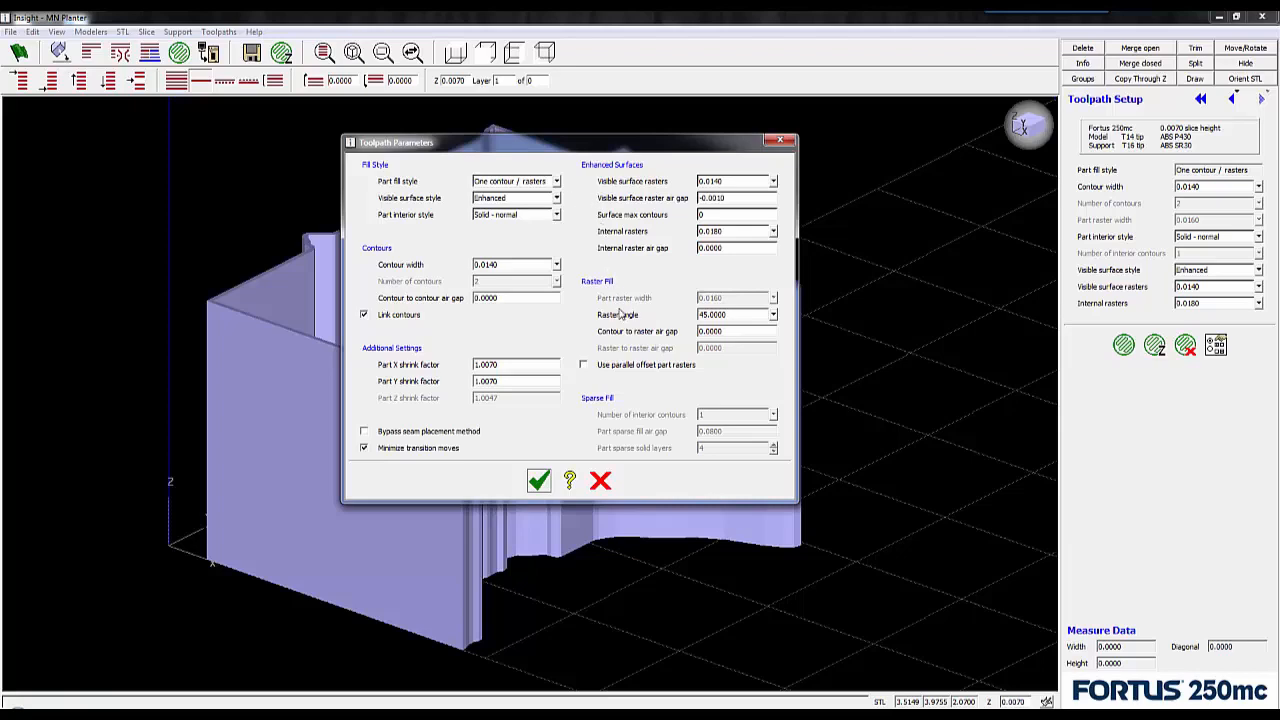
{"action": "mouse_move", "coordinate": [590, 308]}
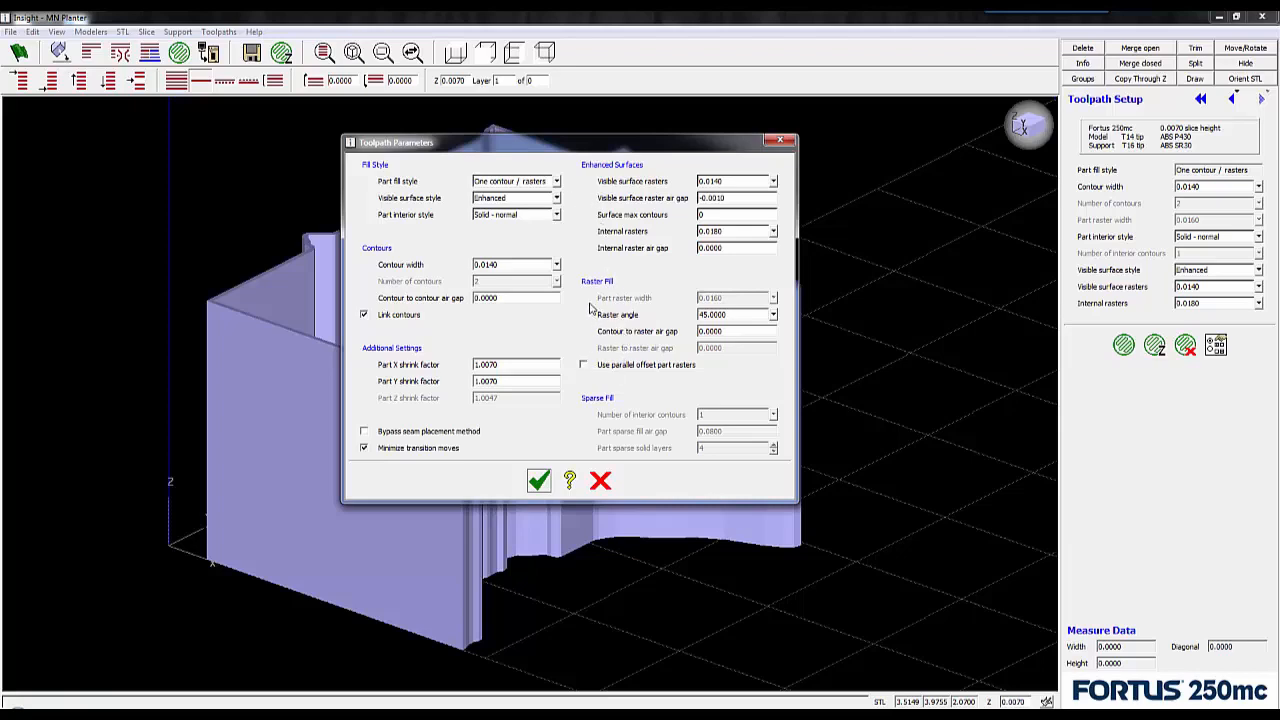
{"action": "mouse_move", "coordinate": [568, 214]}
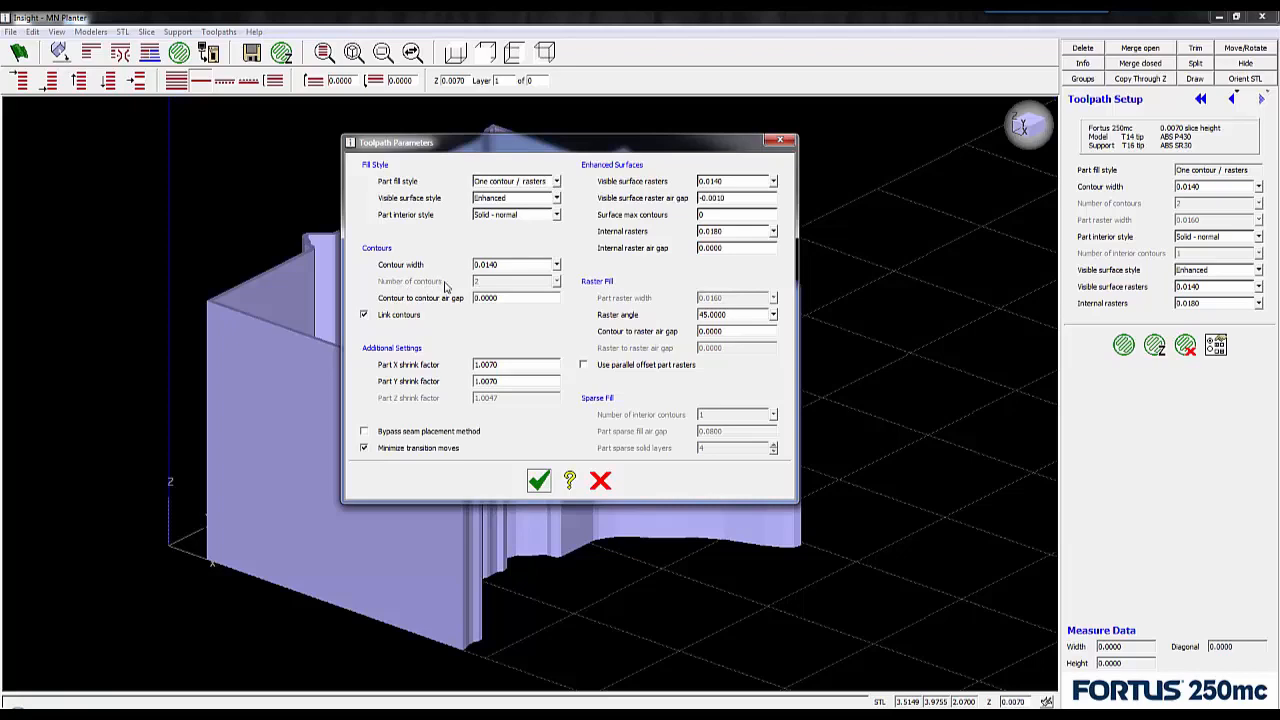
{"action": "mouse_move", "coordinate": [556, 336]}
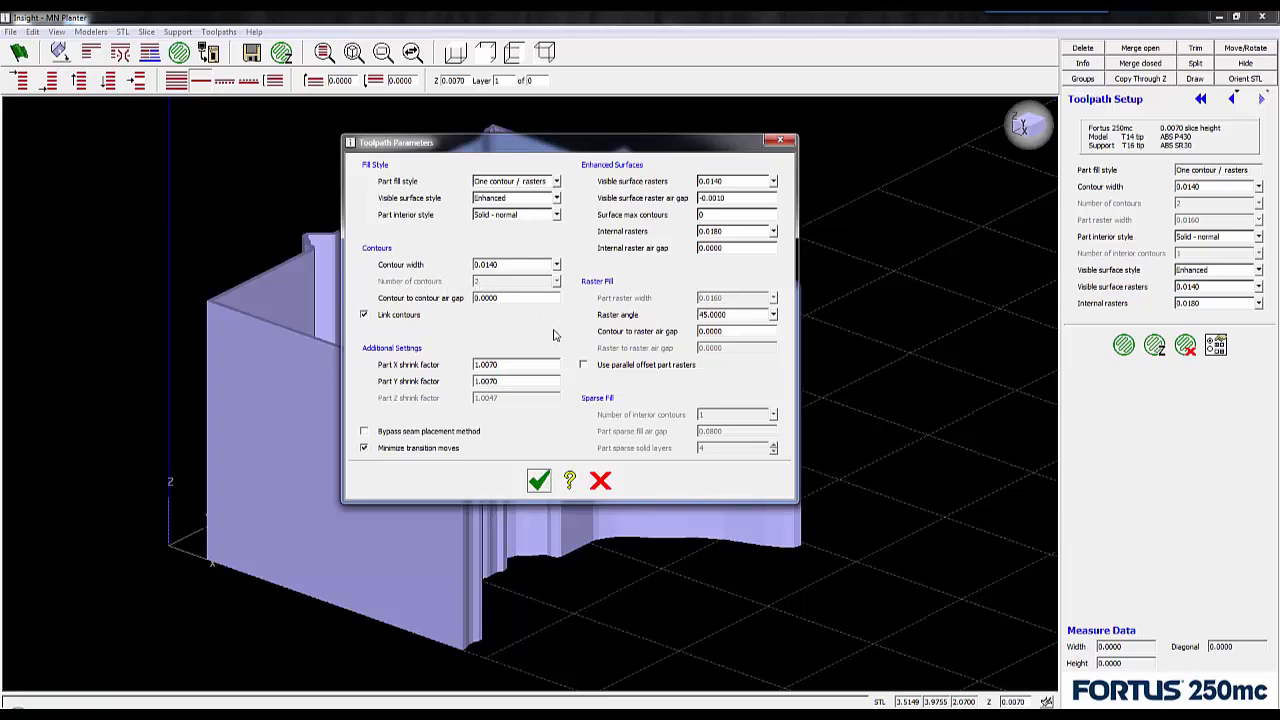
{"action": "mouse_move", "coordinate": [596, 358]}
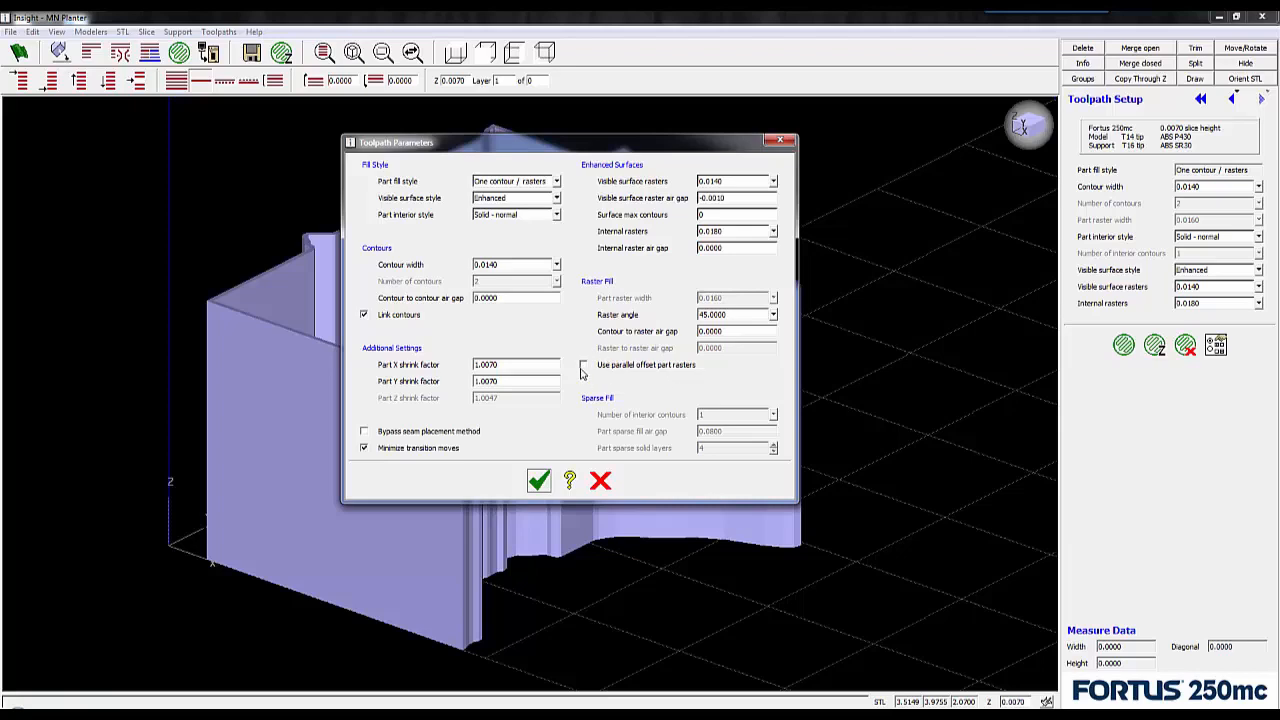
Enable Use parallel offset part rasters and apply the toolpath parameters.
{"action": "left_click", "coordinate": [584, 364]}
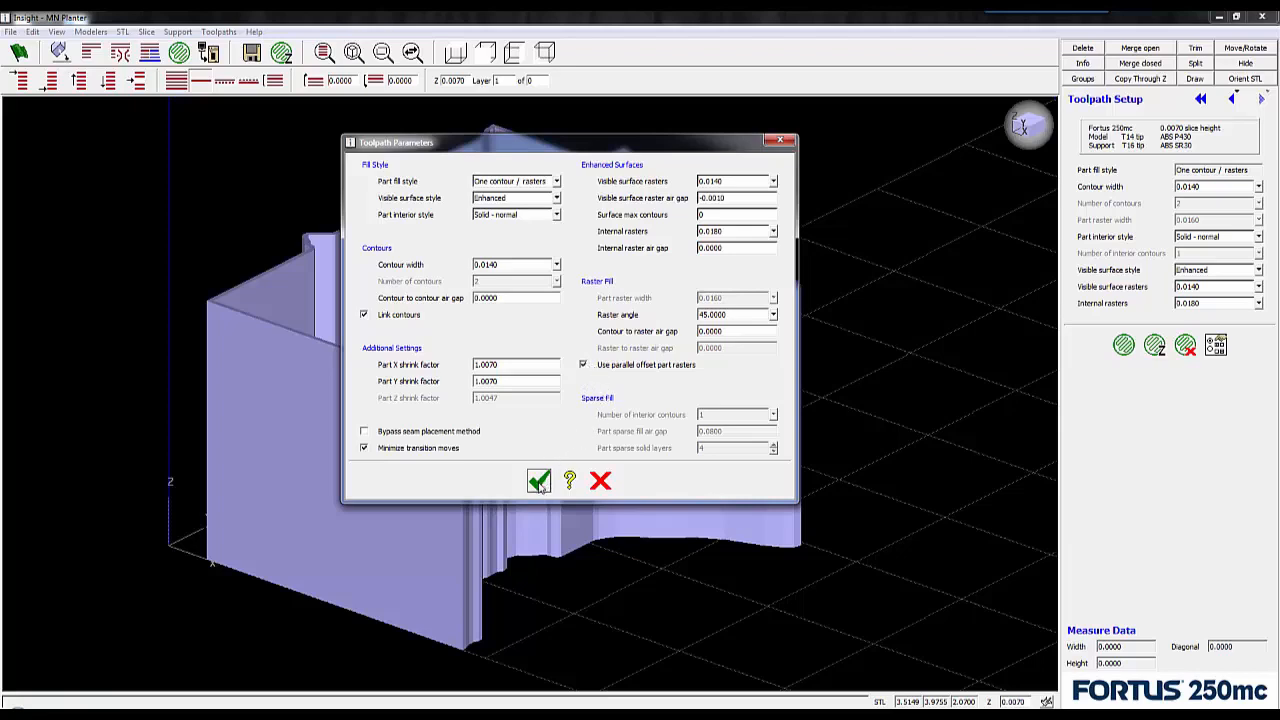
{"action": "left_click", "coordinate": [540, 480]}
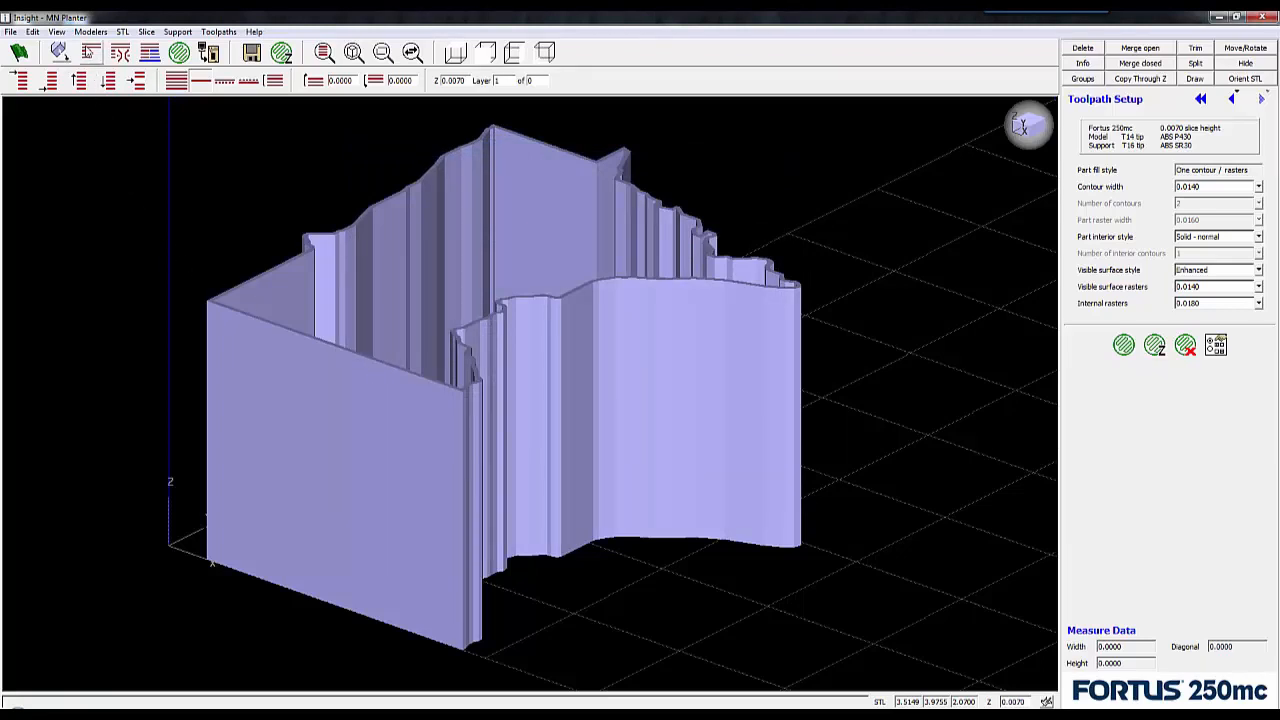
Generate toolpaths, filling the Minnesota outline with contour and rasters.
{"action": "left_click", "coordinate": [1124, 344]}
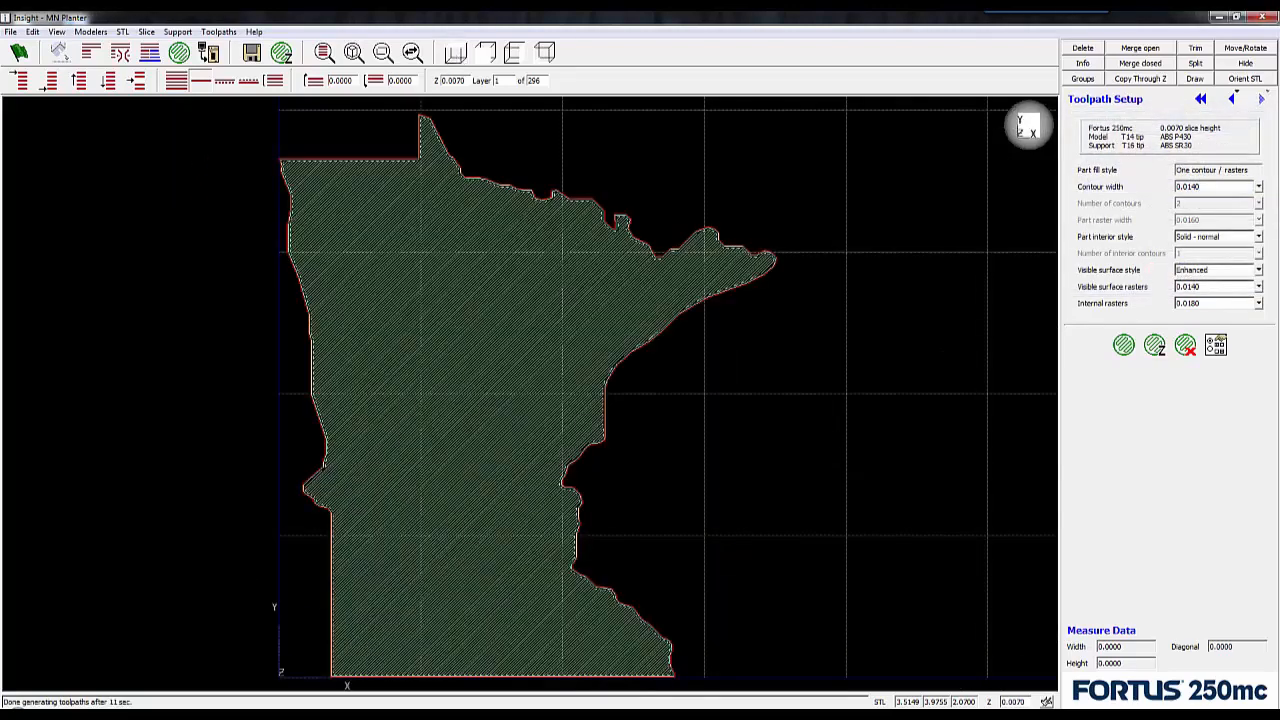
Switch the view to Shade toolpaths so roads display at full bead width.
{"action": "right_click", "coordinate": [670, 396]}
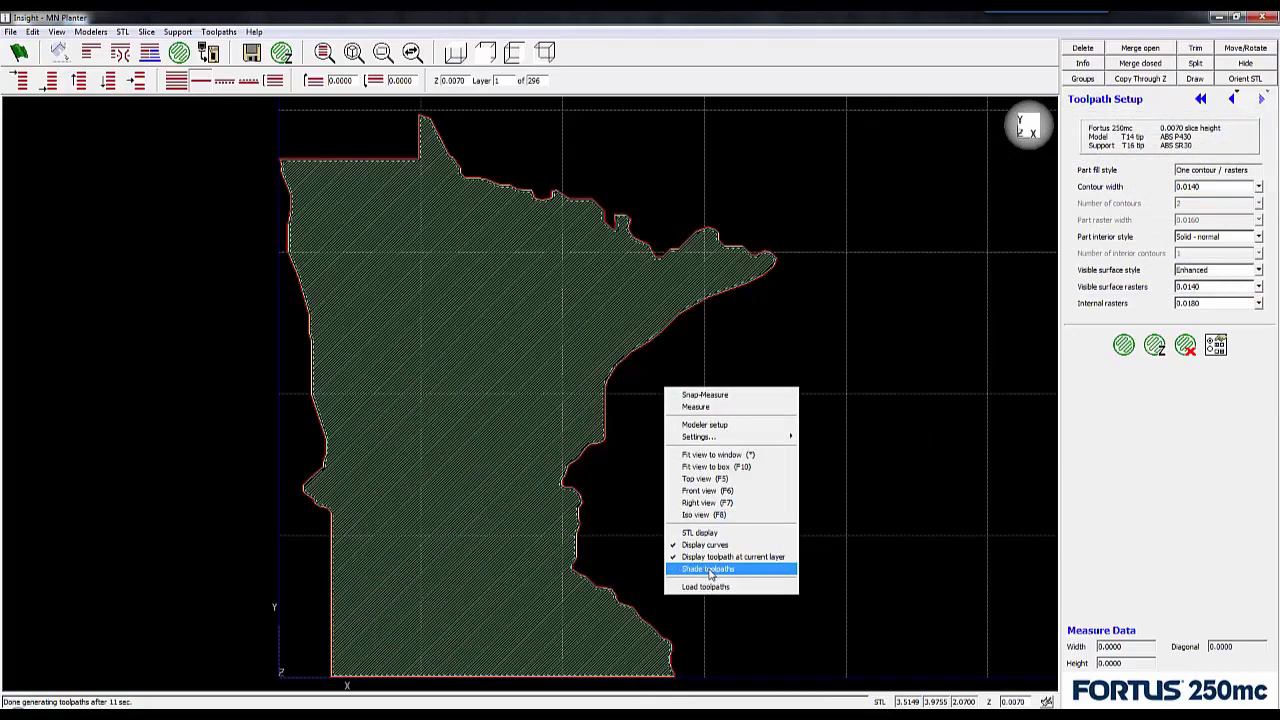
{"action": "left_click", "coordinate": [708, 568]}
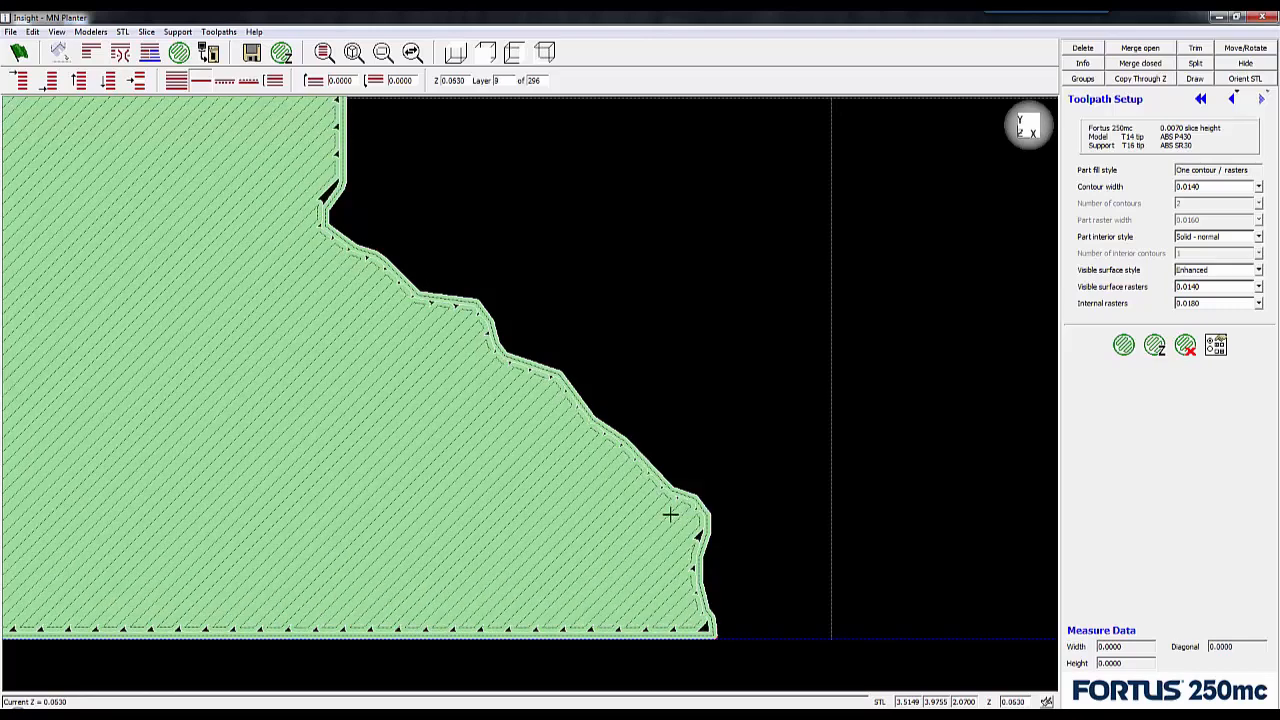
Step through layers up to the thin contour-only walls and reopen the display options.
{"action": "left_click", "coordinate": [1260, 98]}
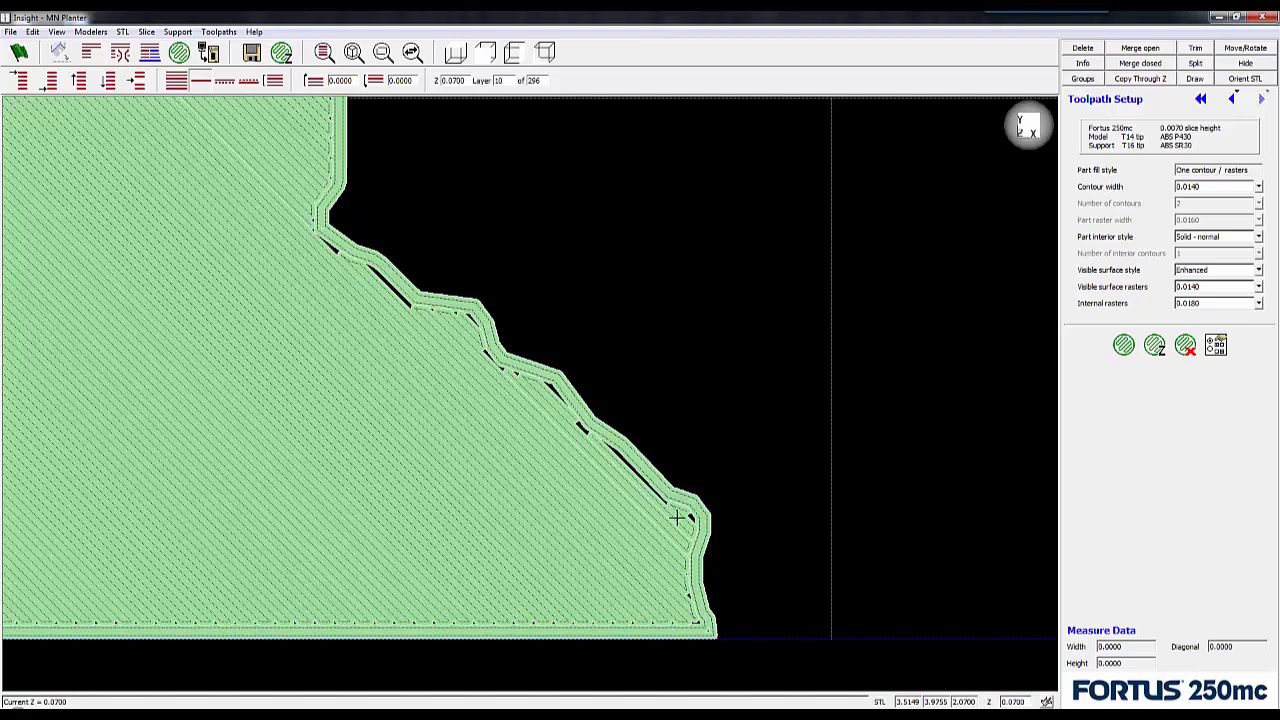
{"action": "left_click", "coordinate": [1200, 98]}
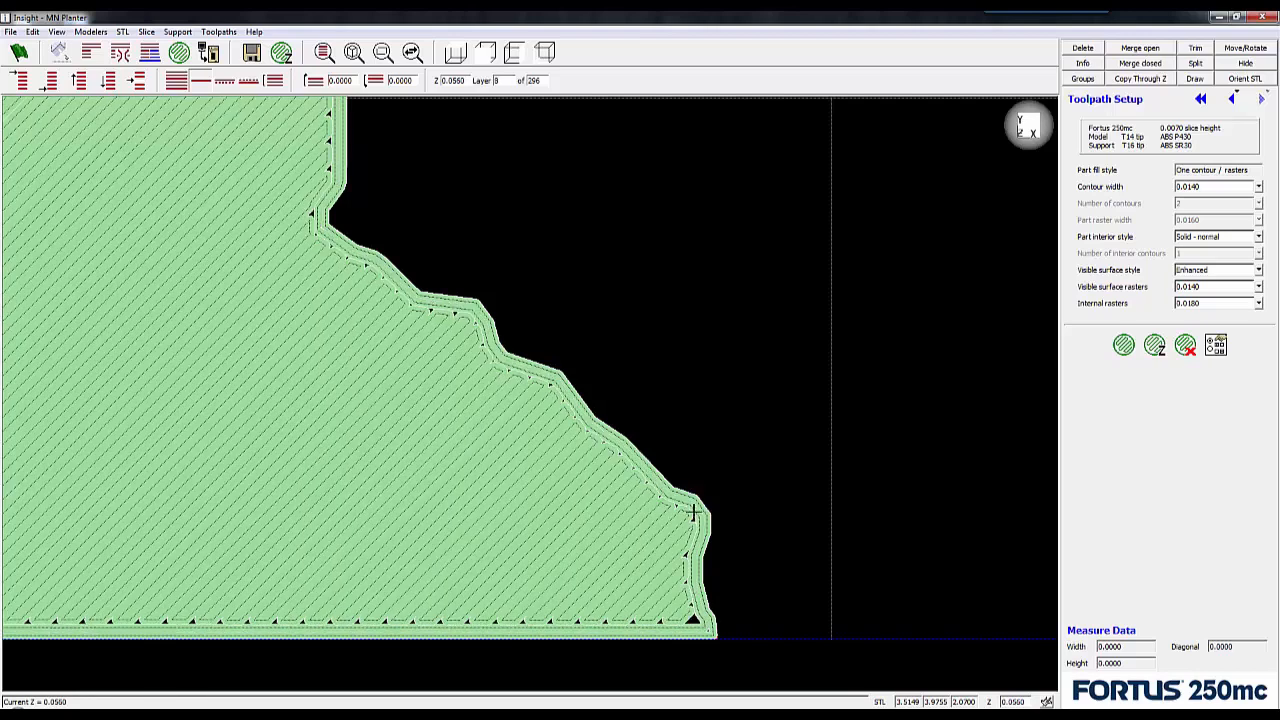
{"action": "mouse_move", "coordinate": [692, 516]}
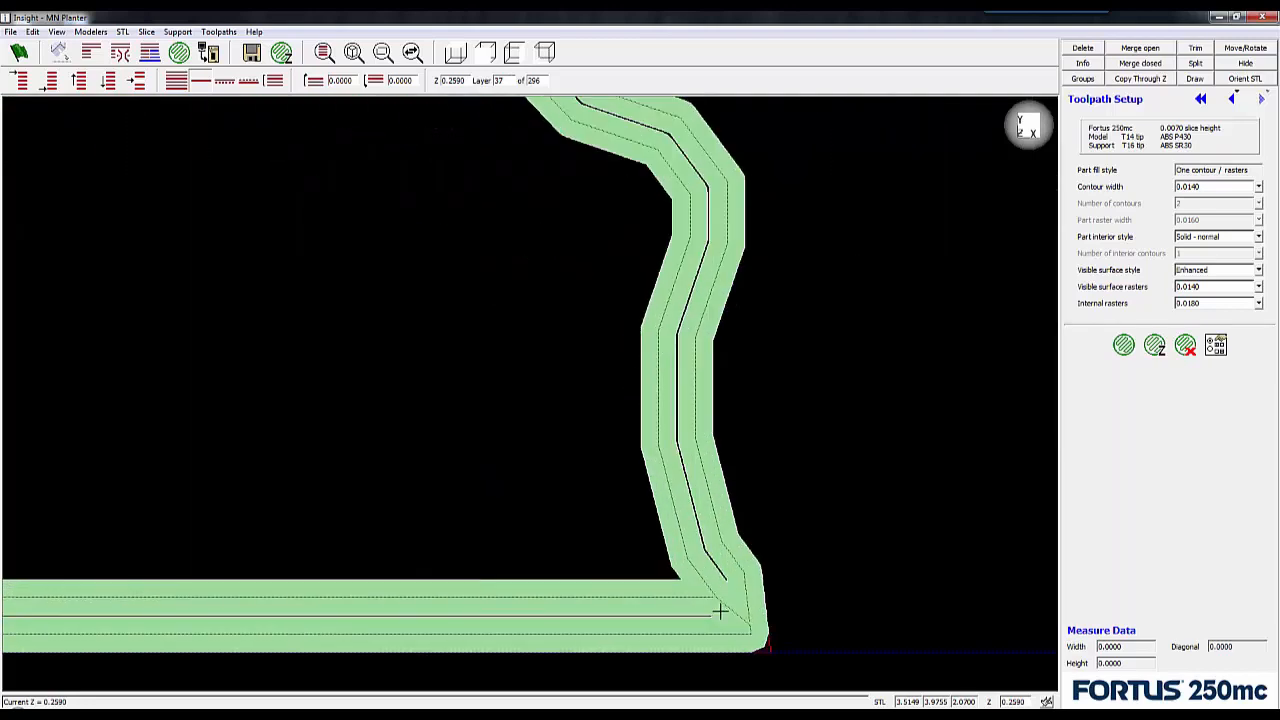
{"action": "right_click", "coordinate": [720, 610]}
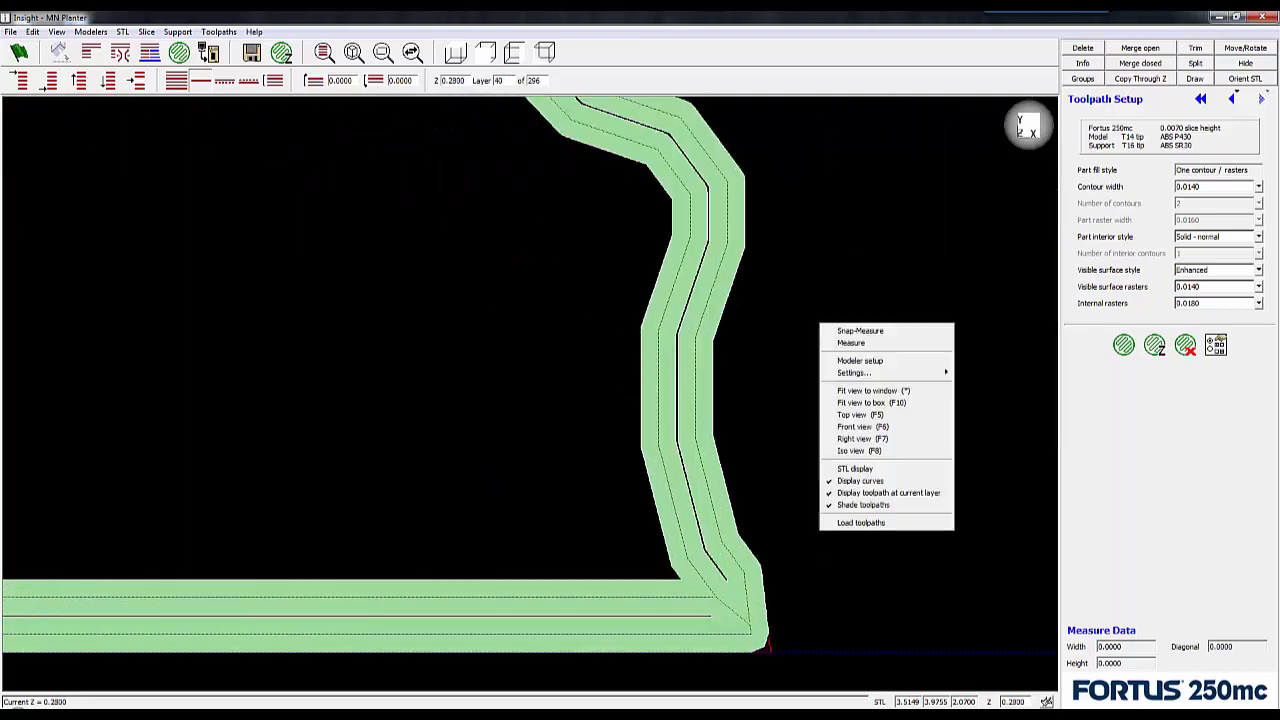